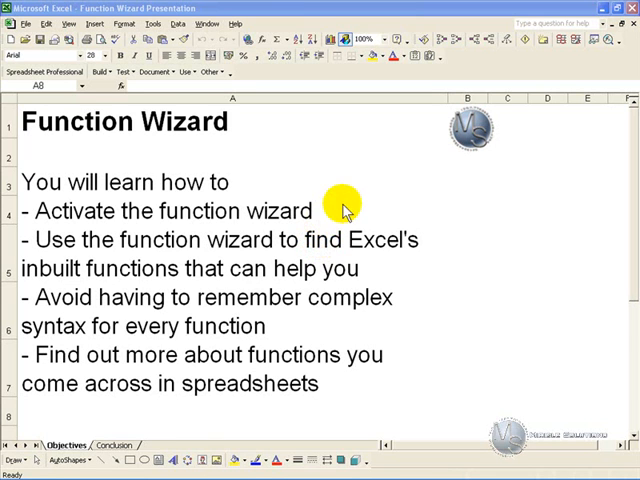
{"action": "mouse_move", "coordinate": [336, 256]}
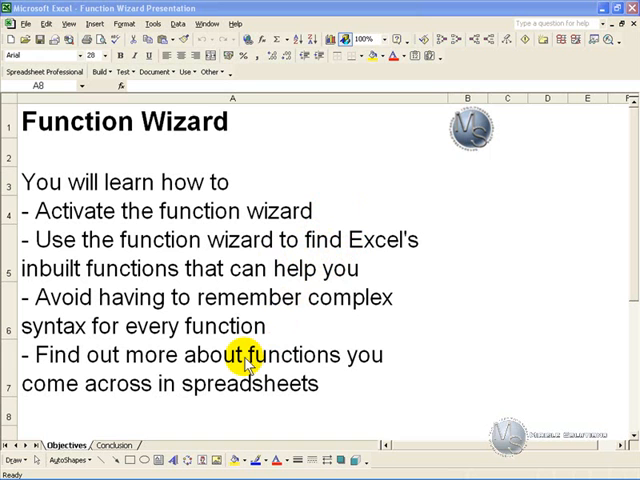
{"action": "mouse_move", "coordinate": [312, 372]}
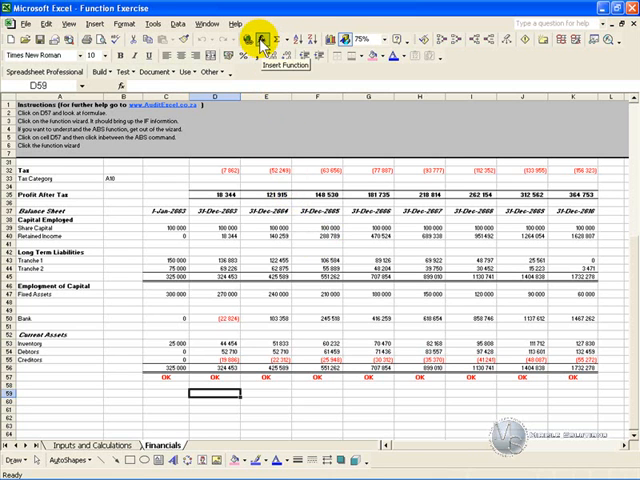
Browse the Lookup & Reference category in Insert Function and read the CHOOSE description.
{"action": "left_click", "coordinate": [96, 24]}
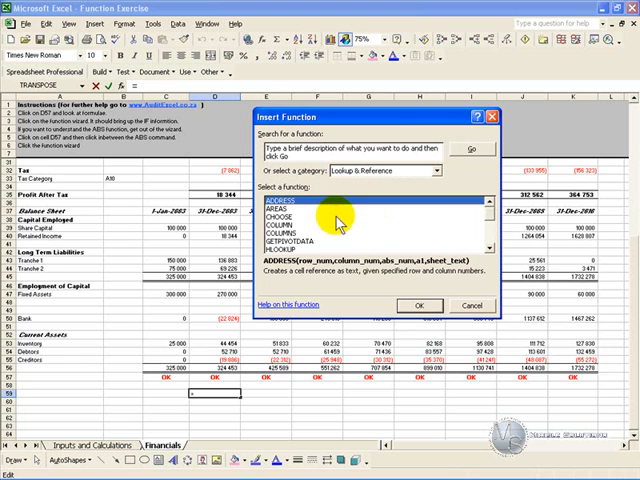
{"action": "mouse_move", "coordinate": [328, 244]}
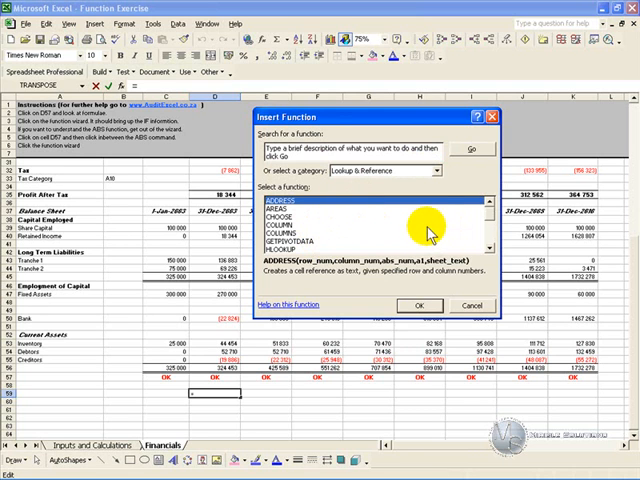
{"action": "left_click", "coordinate": [290, 214]}
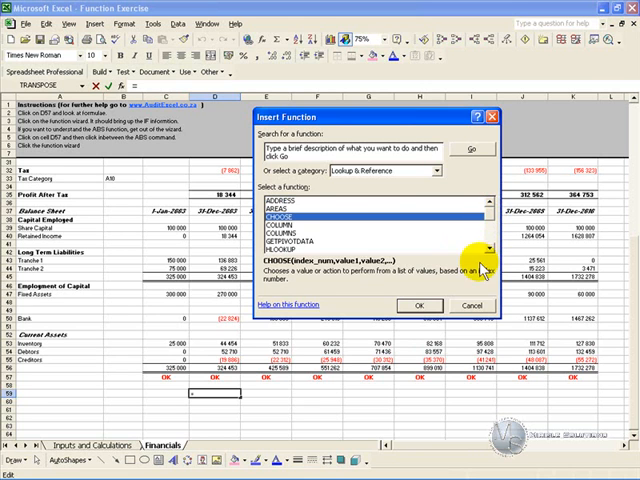
{"action": "left_click", "coordinate": [470, 306]}
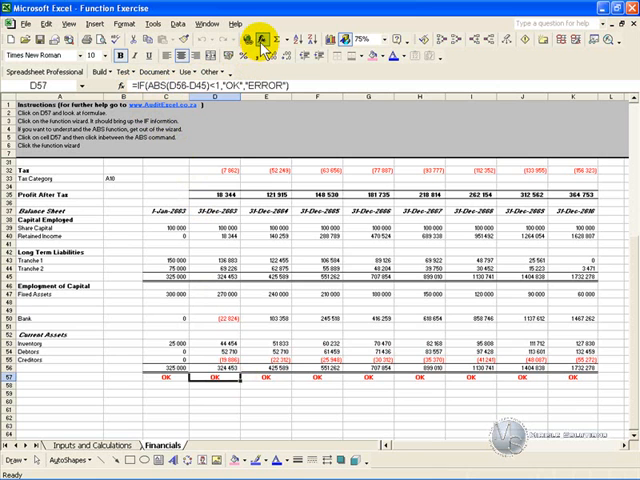
View the IF arguments in D57 — test ABS(D56-D48)<1 returning OK or ERROR — then close.
{"action": "left_click", "coordinate": [252, 40]}
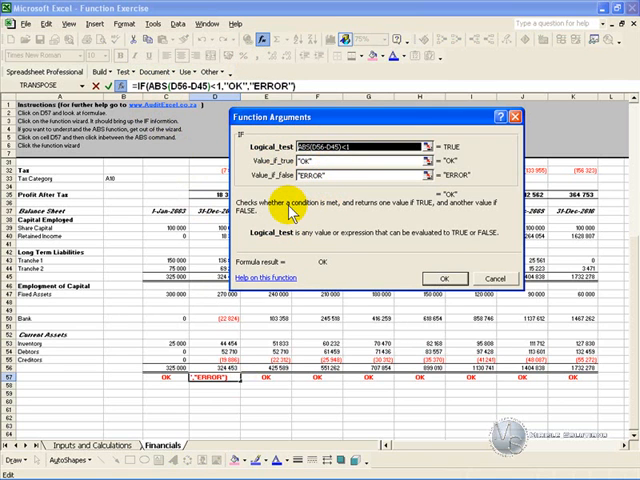
{"action": "left_click", "coordinate": [444, 278]}
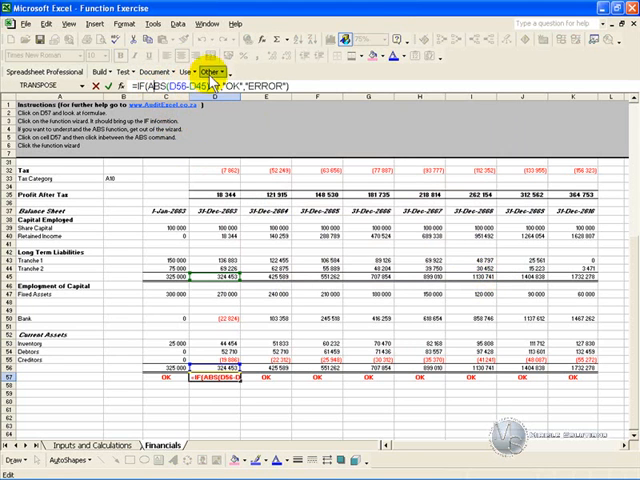
Show the nested ABS function's Number argument D56-D48 in Function Arguments.
{"action": "left_click", "coordinate": [264, 42]}
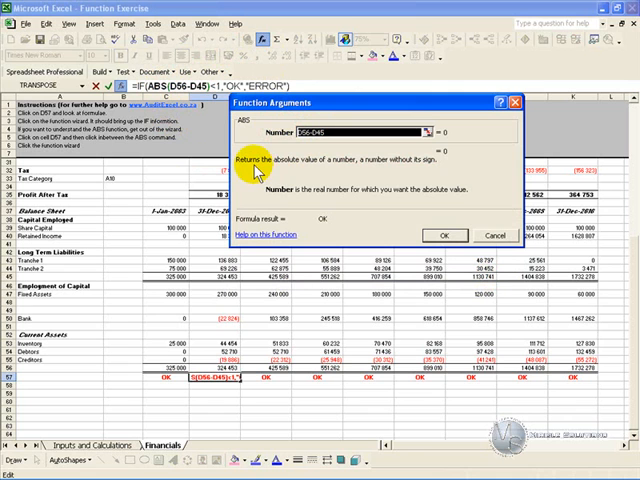
{"action": "mouse_move", "coordinate": [330, 164]}
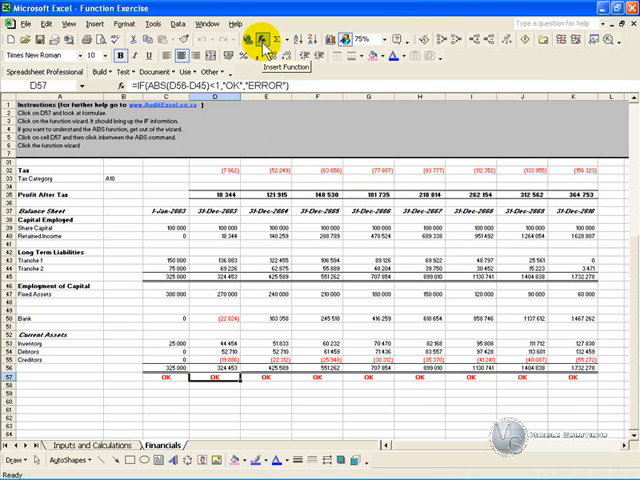
Reopen D57's IF Function Arguments for another look and dismiss with OK.
{"action": "left_click", "coordinate": [258, 40]}
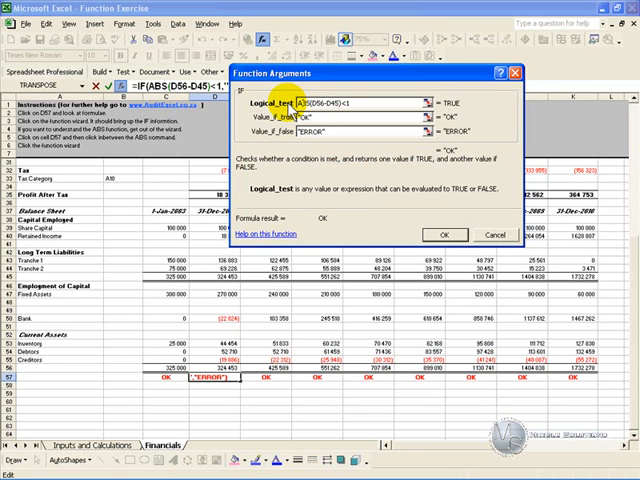
{"action": "mouse_move", "coordinate": [428, 208]}
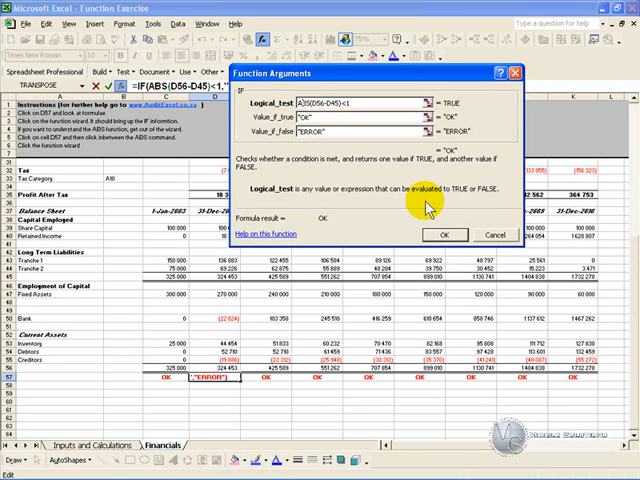
{"action": "left_click", "coordinate": [446, 236]}
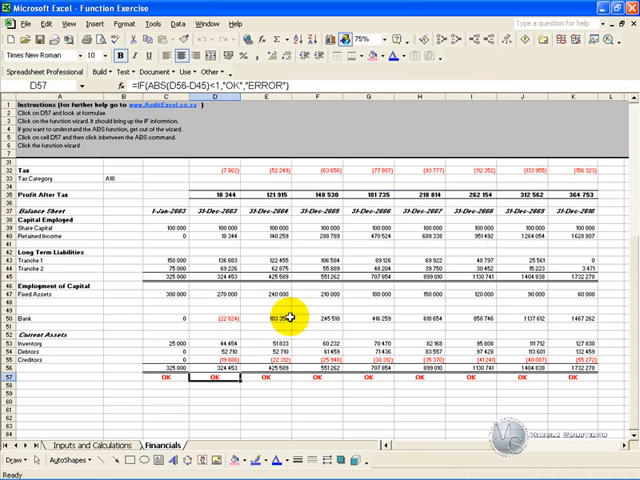